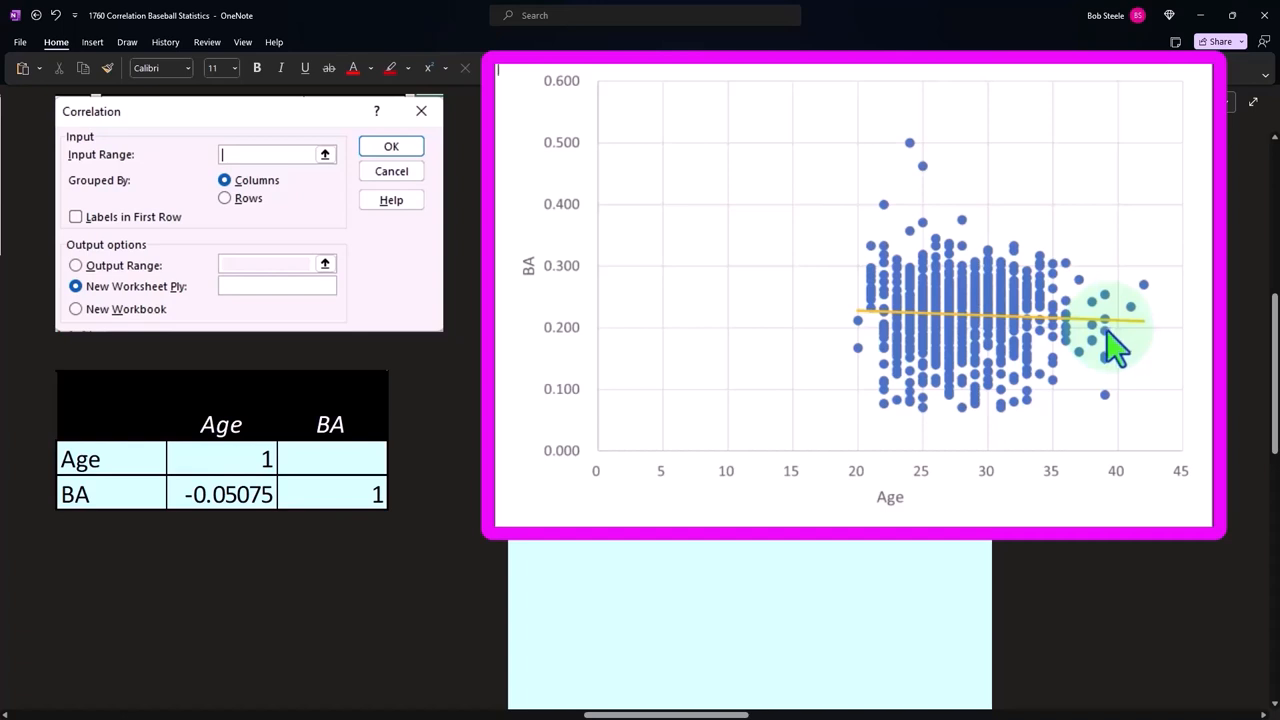
mouse_move(1095, 375)
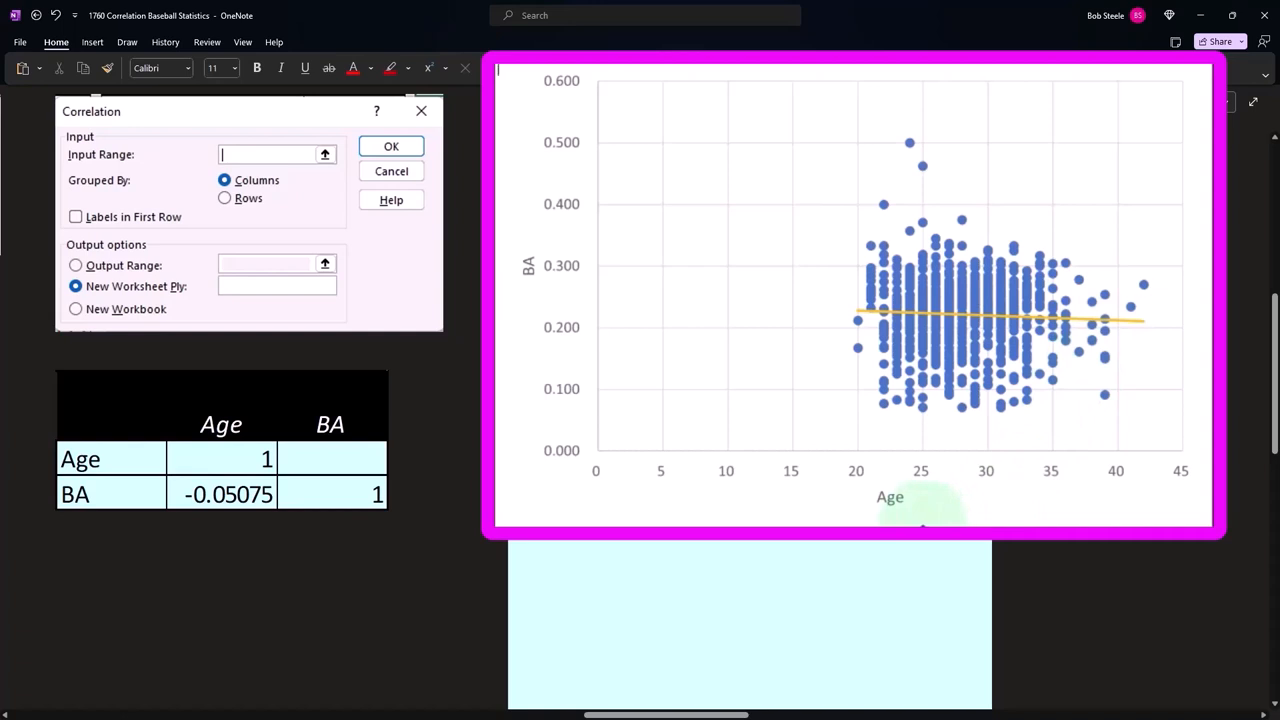
mouse_move(548, 305)
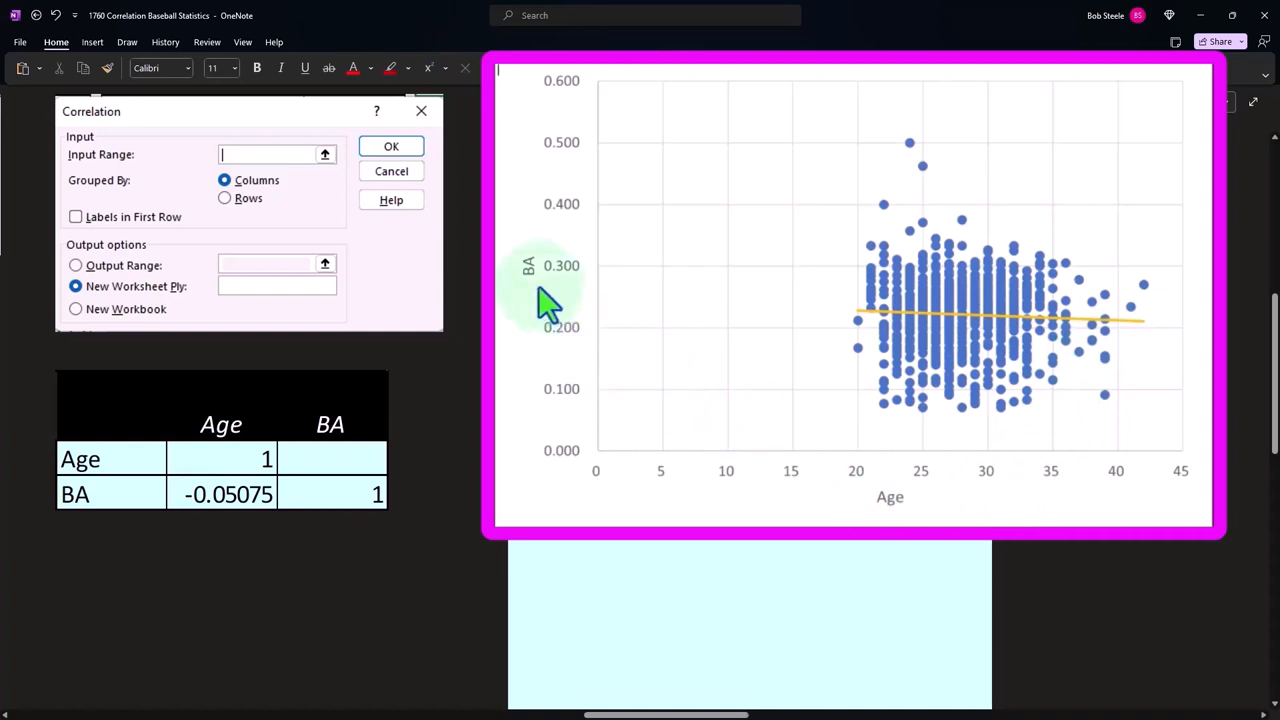
mouse_move(880, 520)
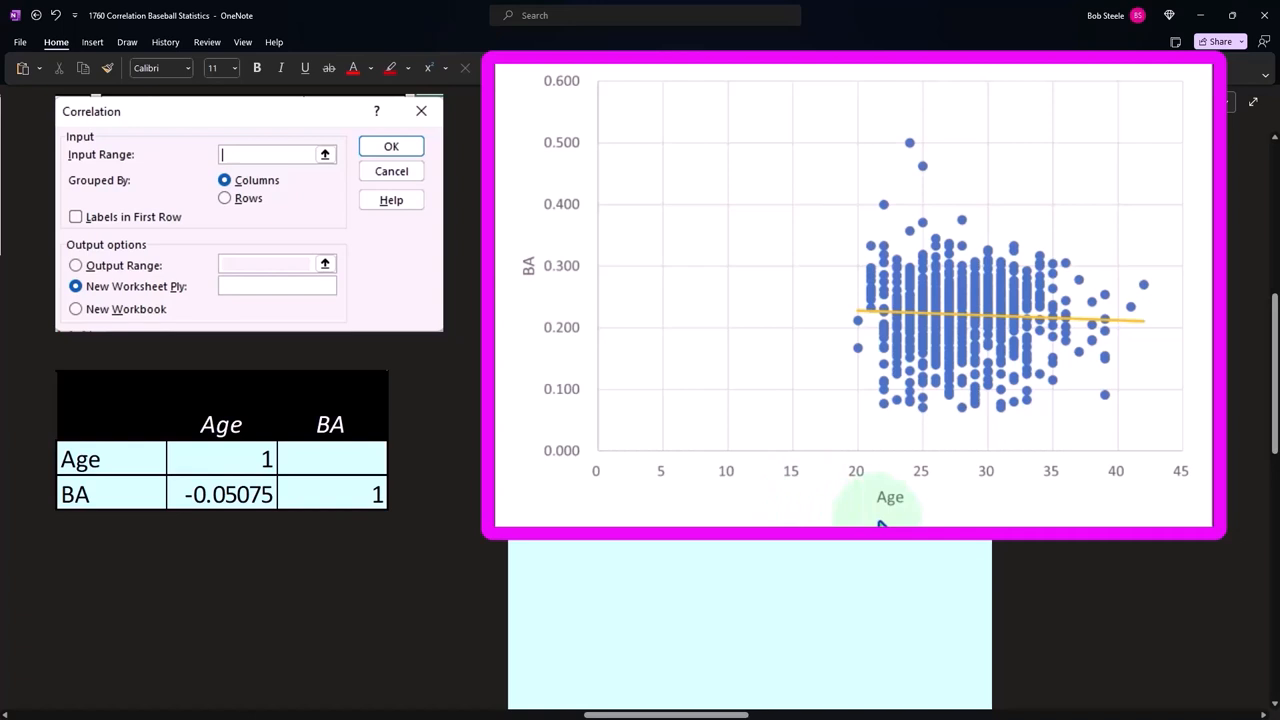
mouse_move(545, 315)
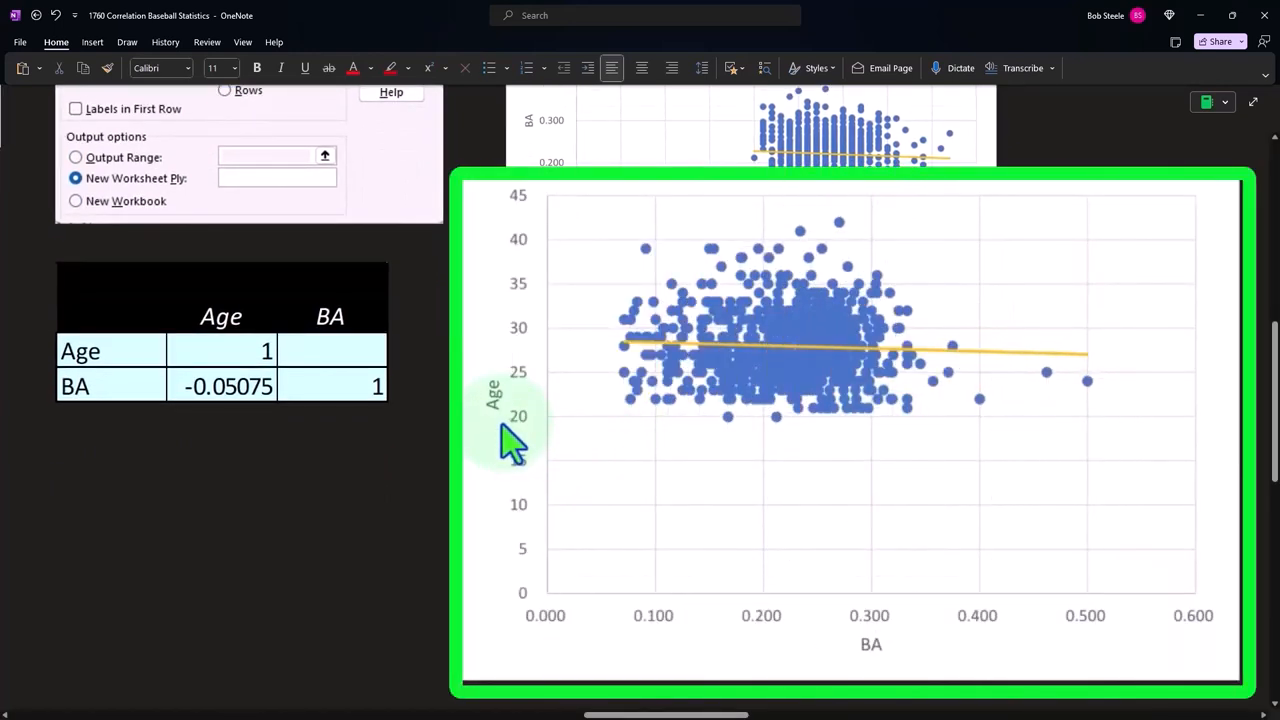
mouse_move(745, 440)
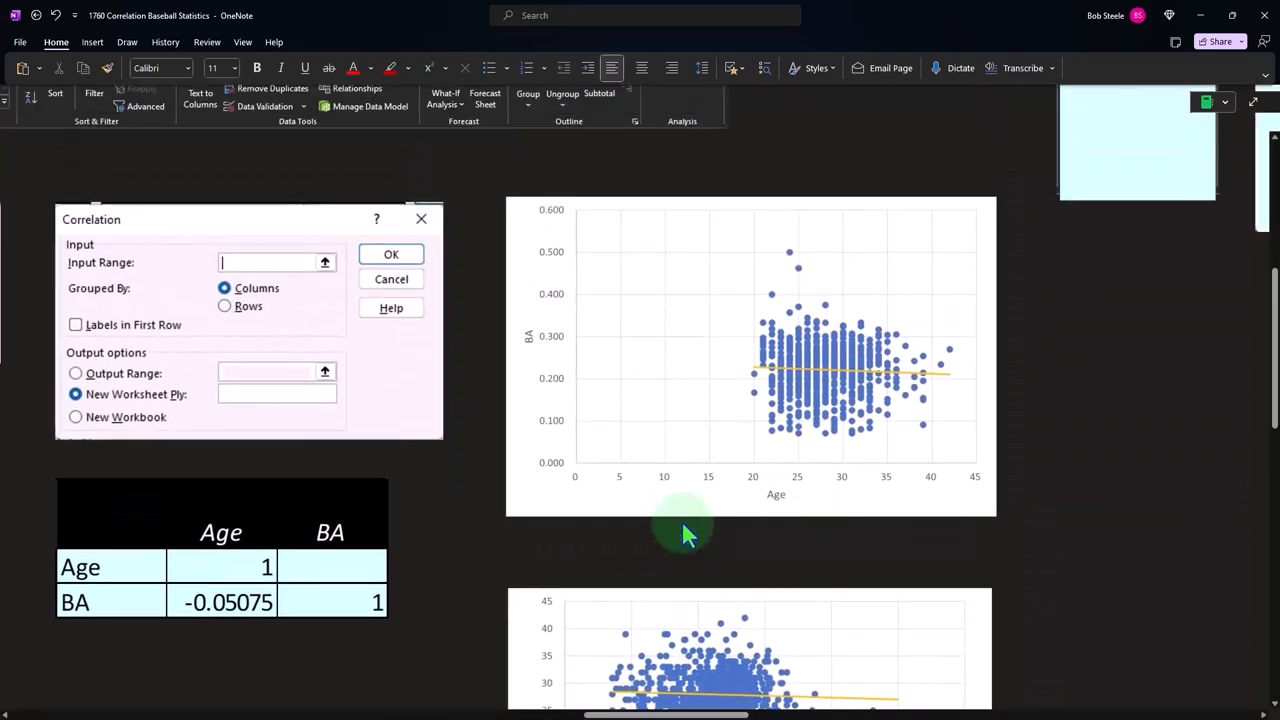
mouse_move(780, 525)
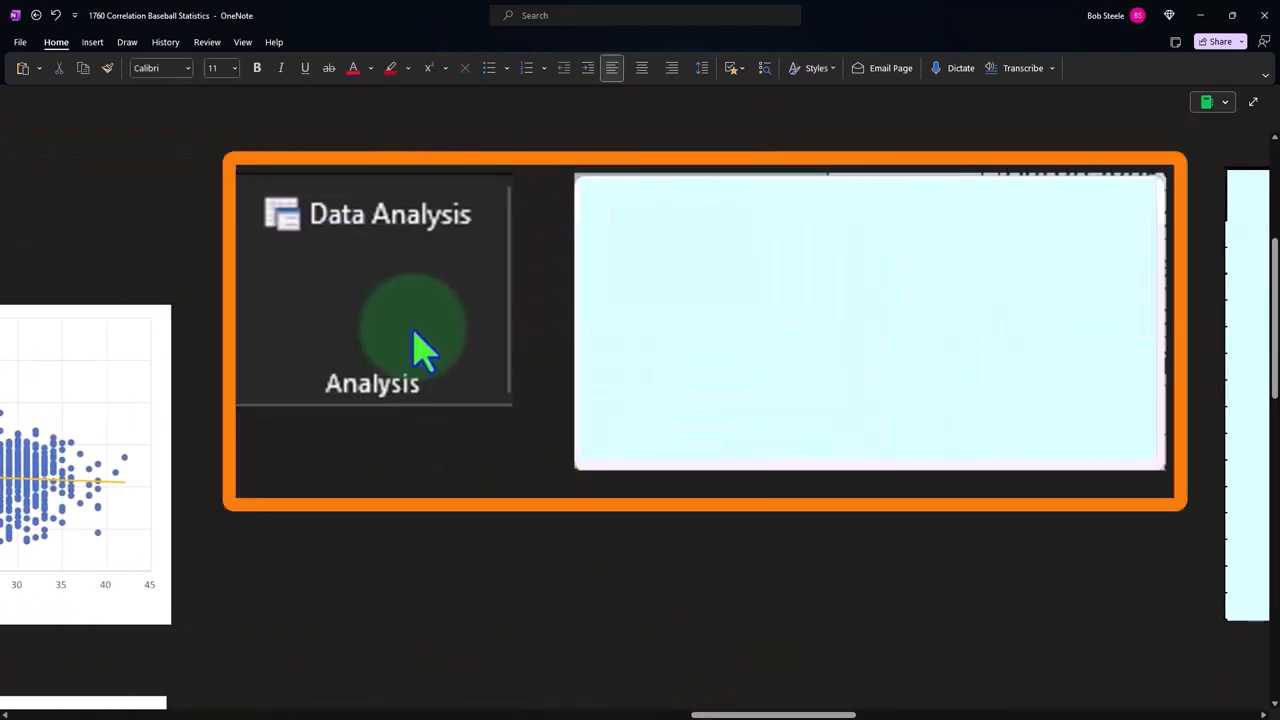
mouse_move(415, 330)
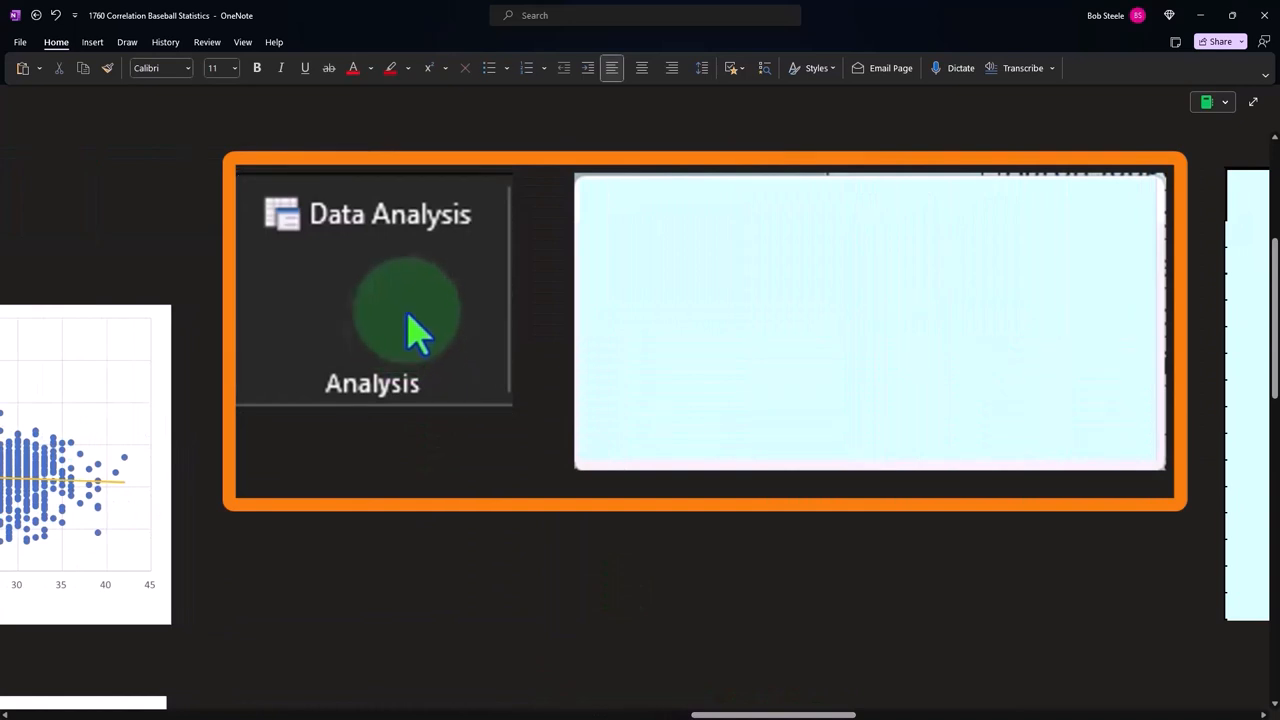
left_click(405, 315)
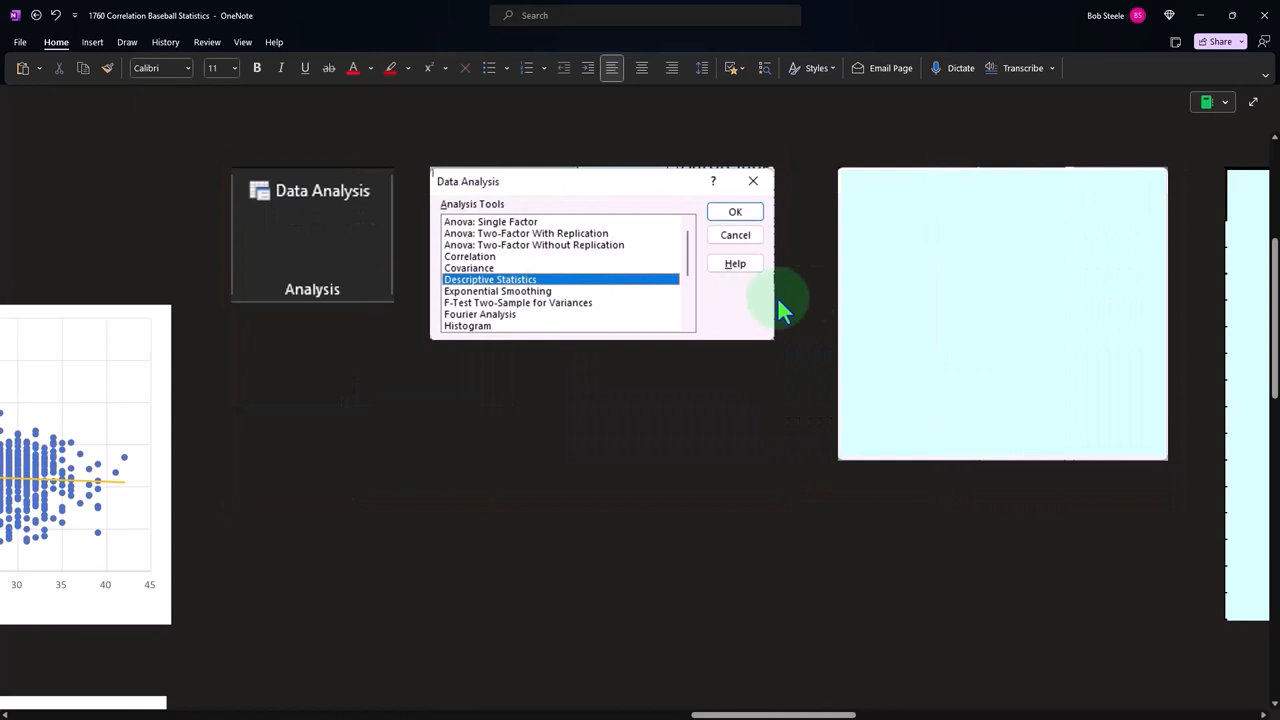
left_click(735, 211)
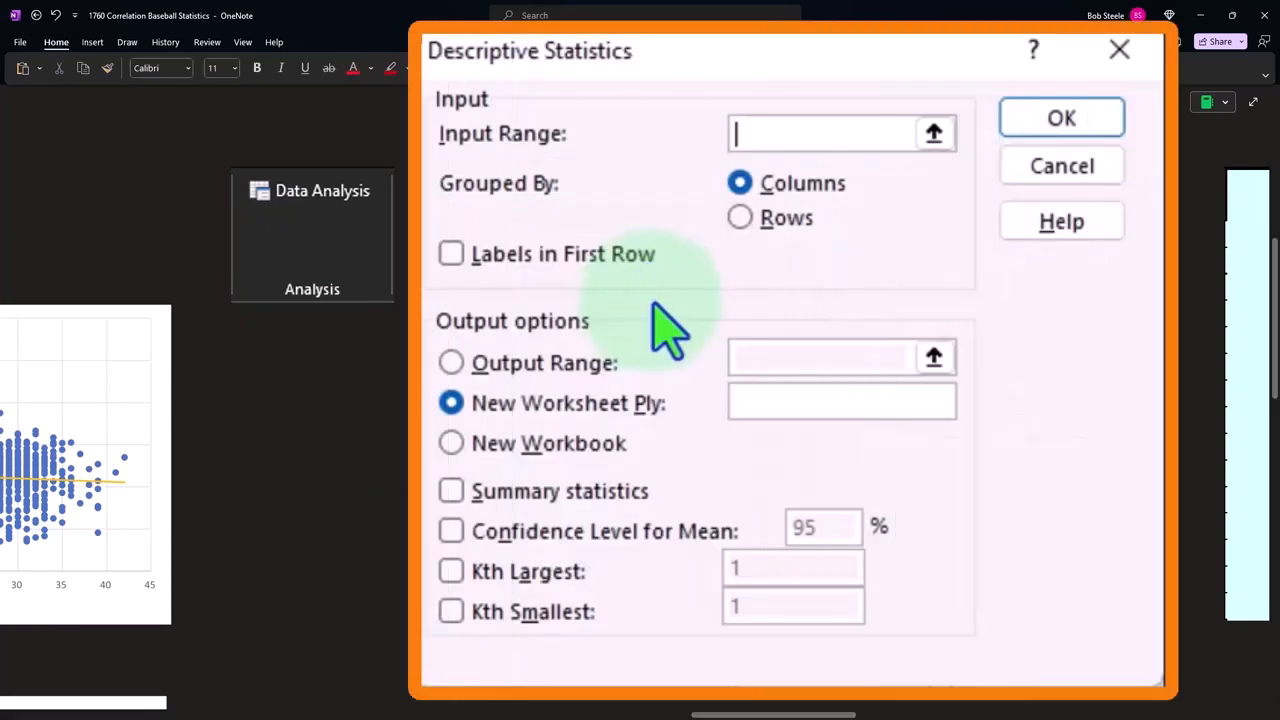
mouse_move(585, 520)
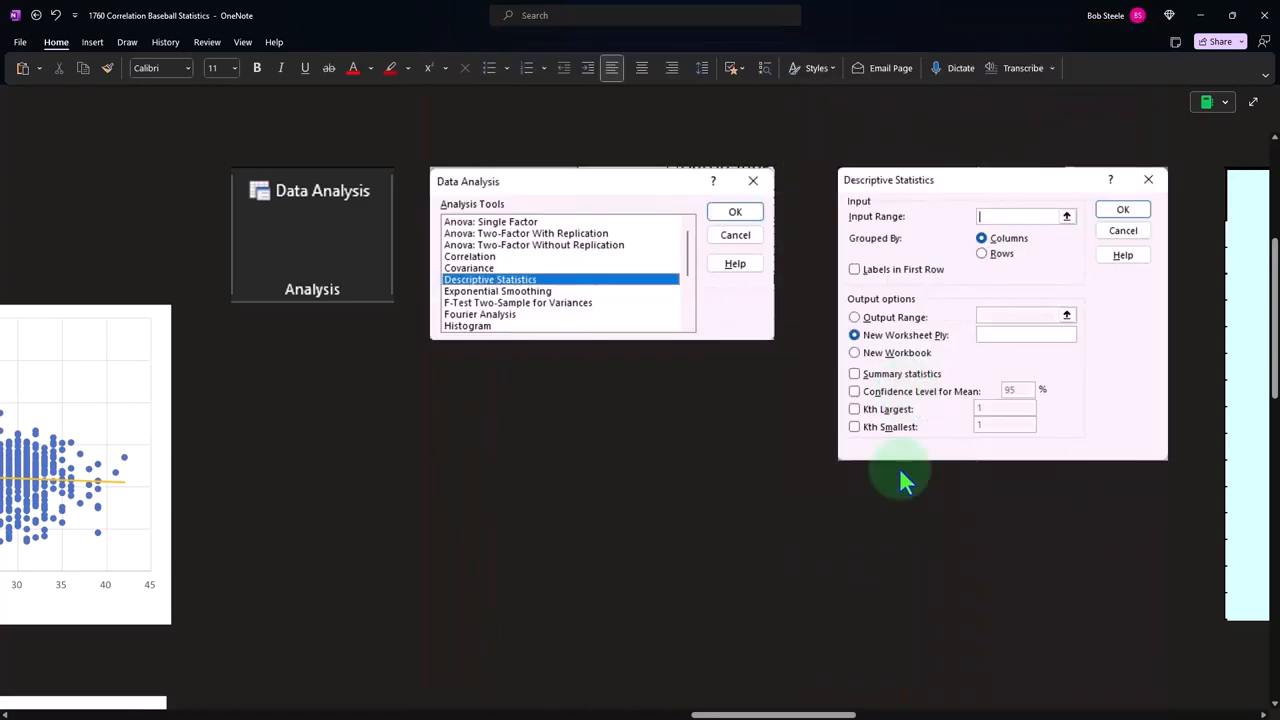
left_click(735, 211)
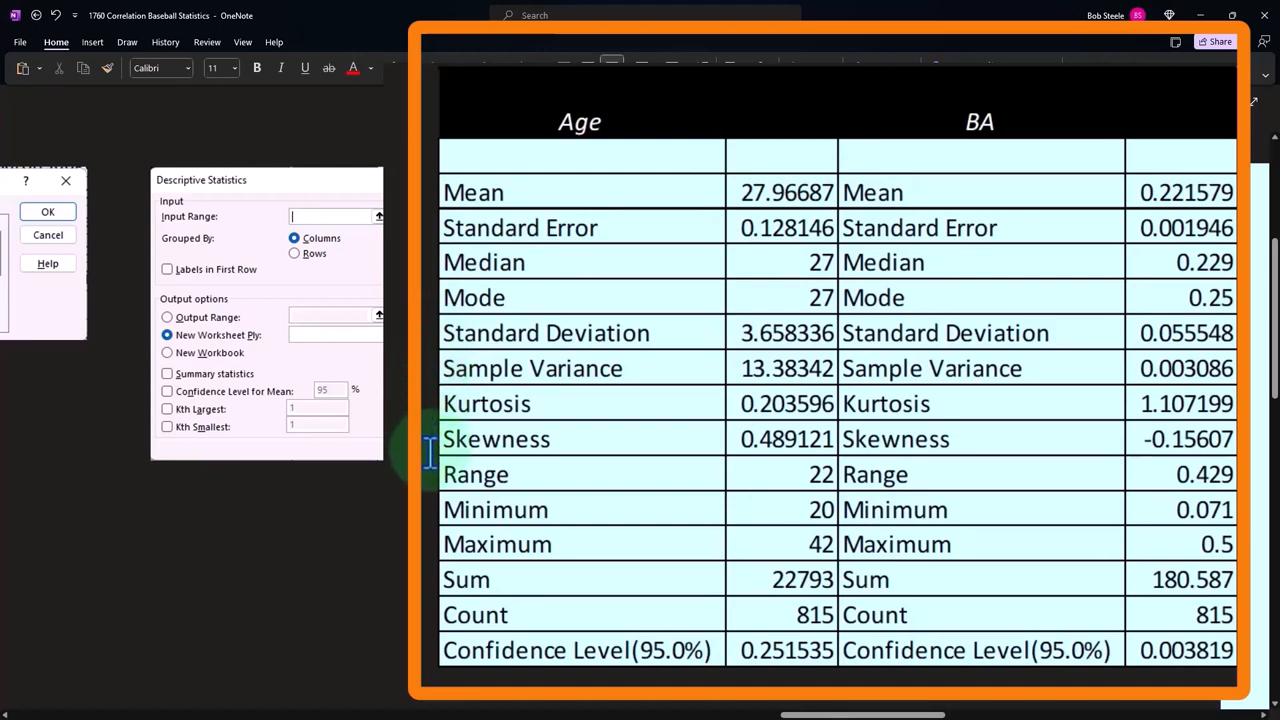
mouse_move(424, 595)
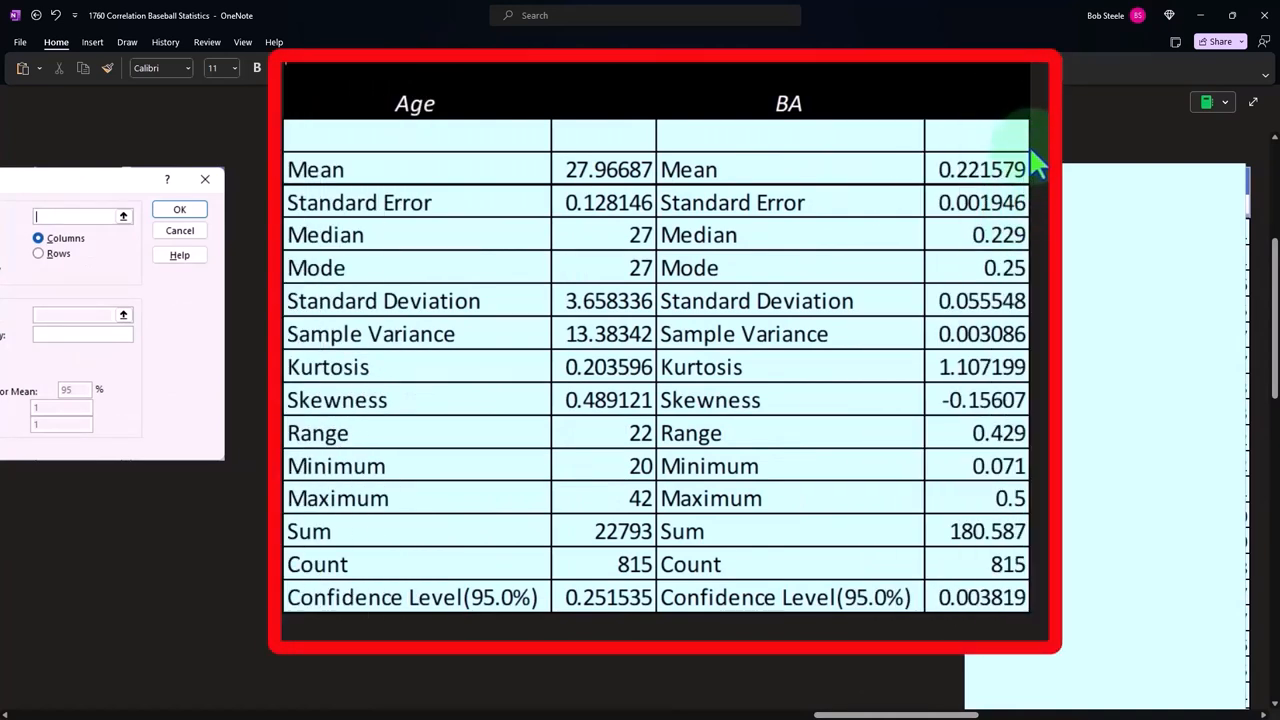
mouse_move(460, 150)
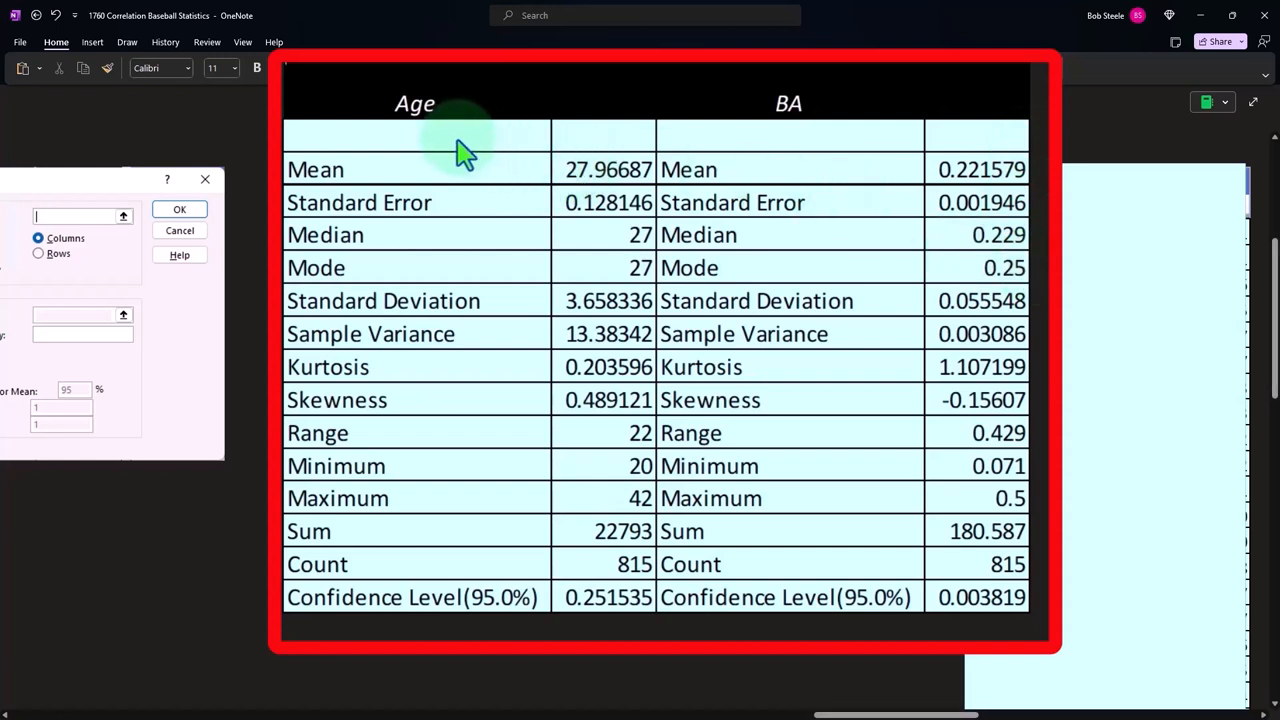
mouse_move(780, 150)
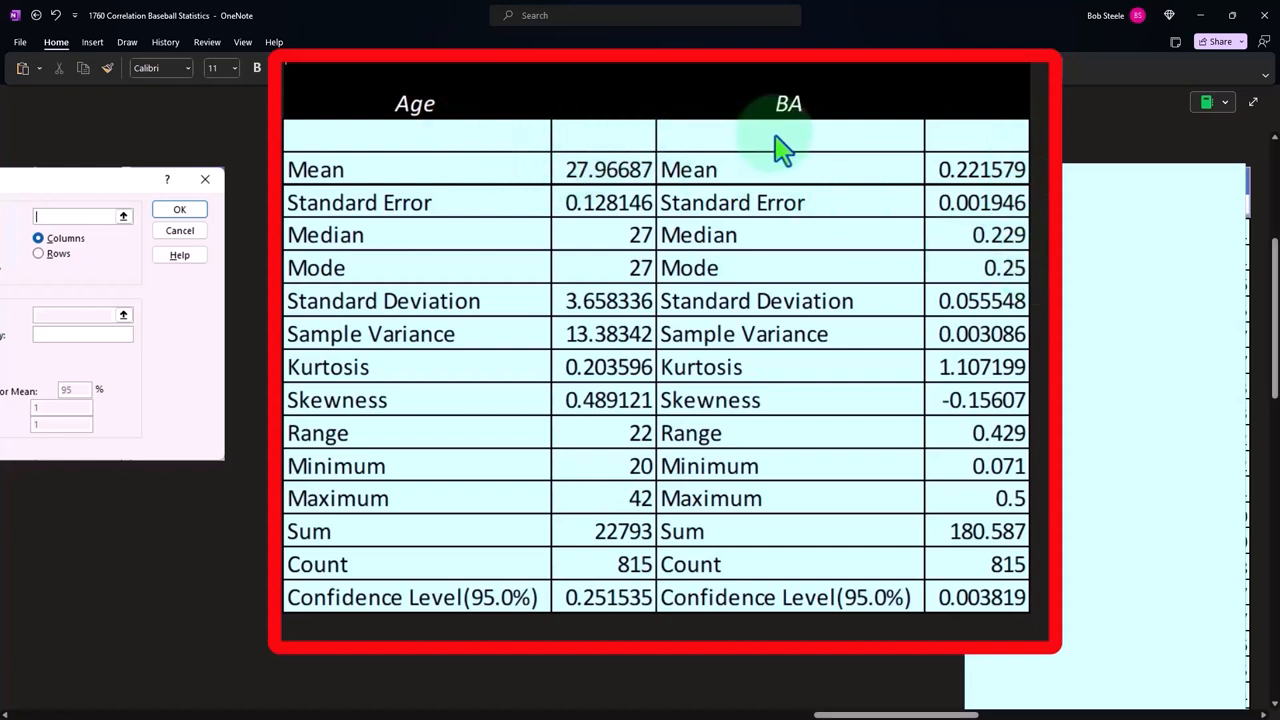
mouse_move(780, 150)
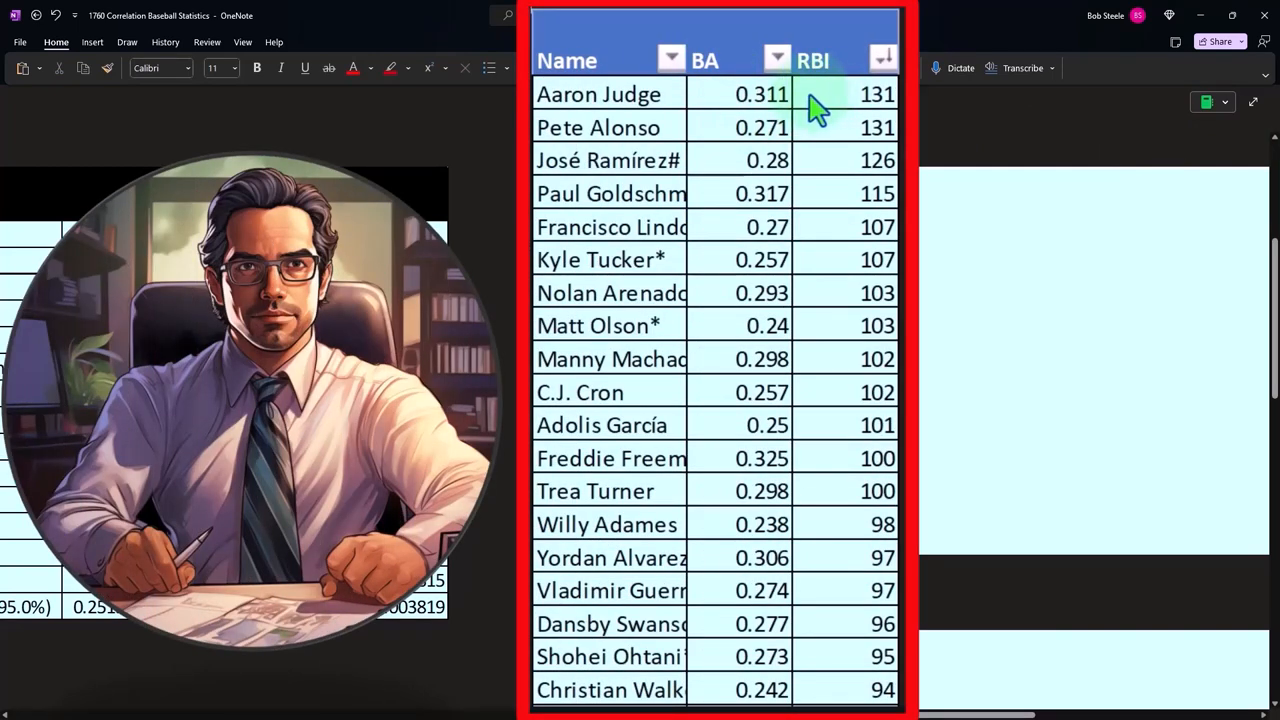
mouse_move(735, 105)
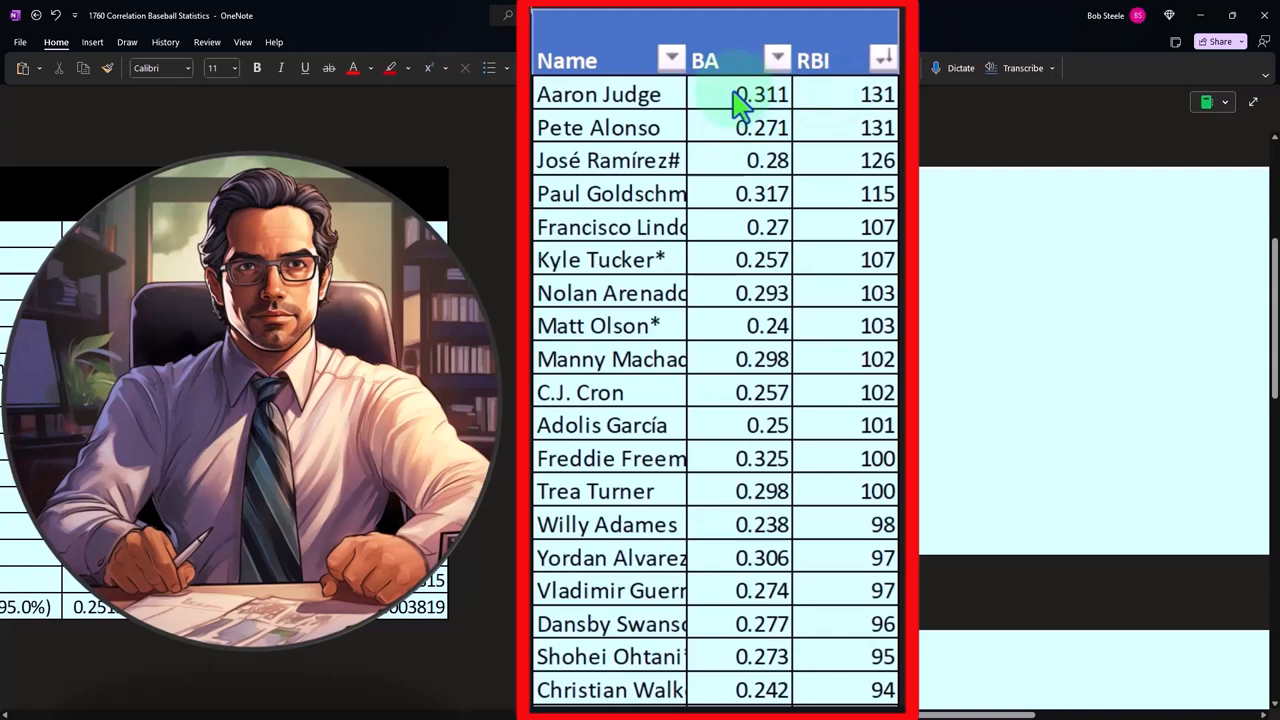
mouse_move(835, 105)
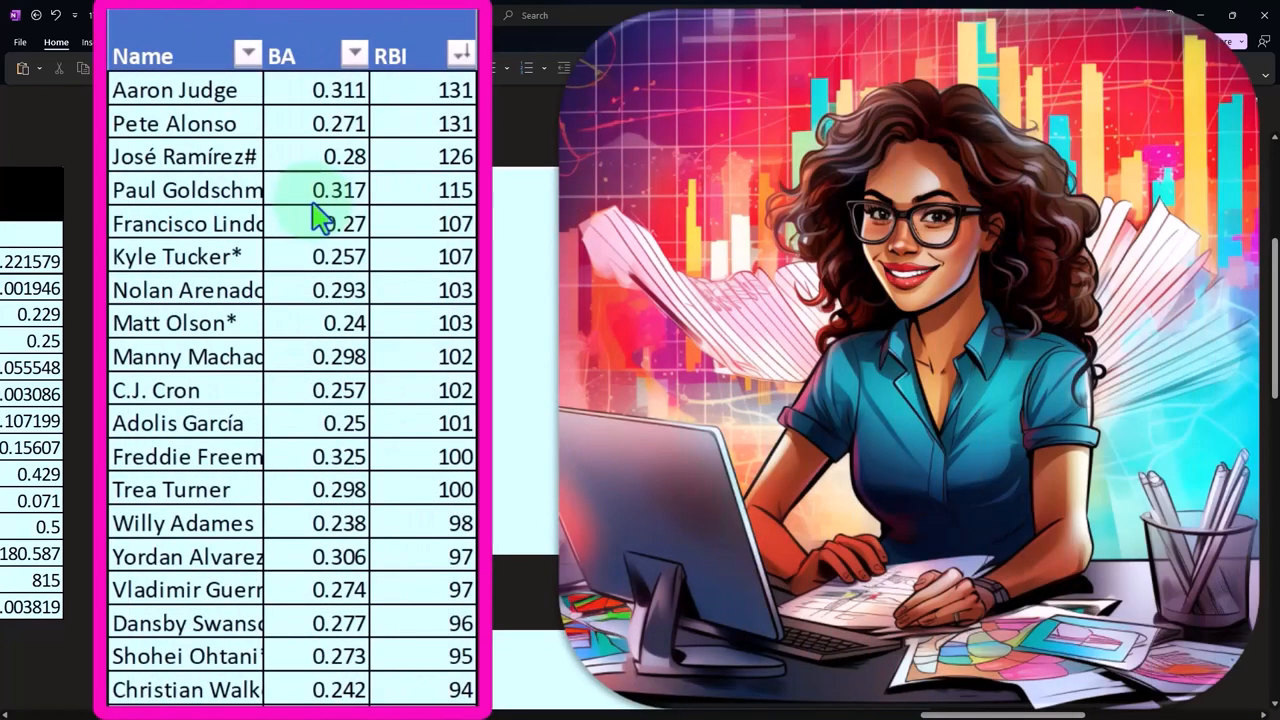
mouse_move(415, 145)
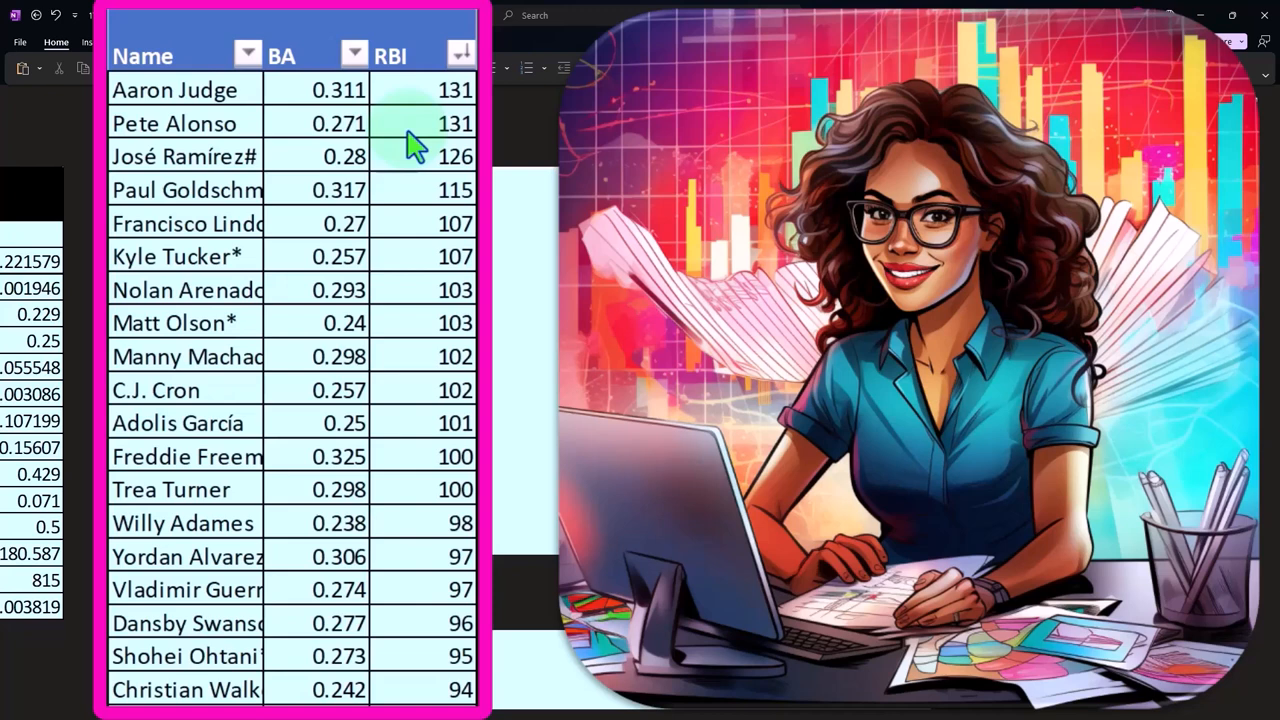
mouse_move(400, 150)
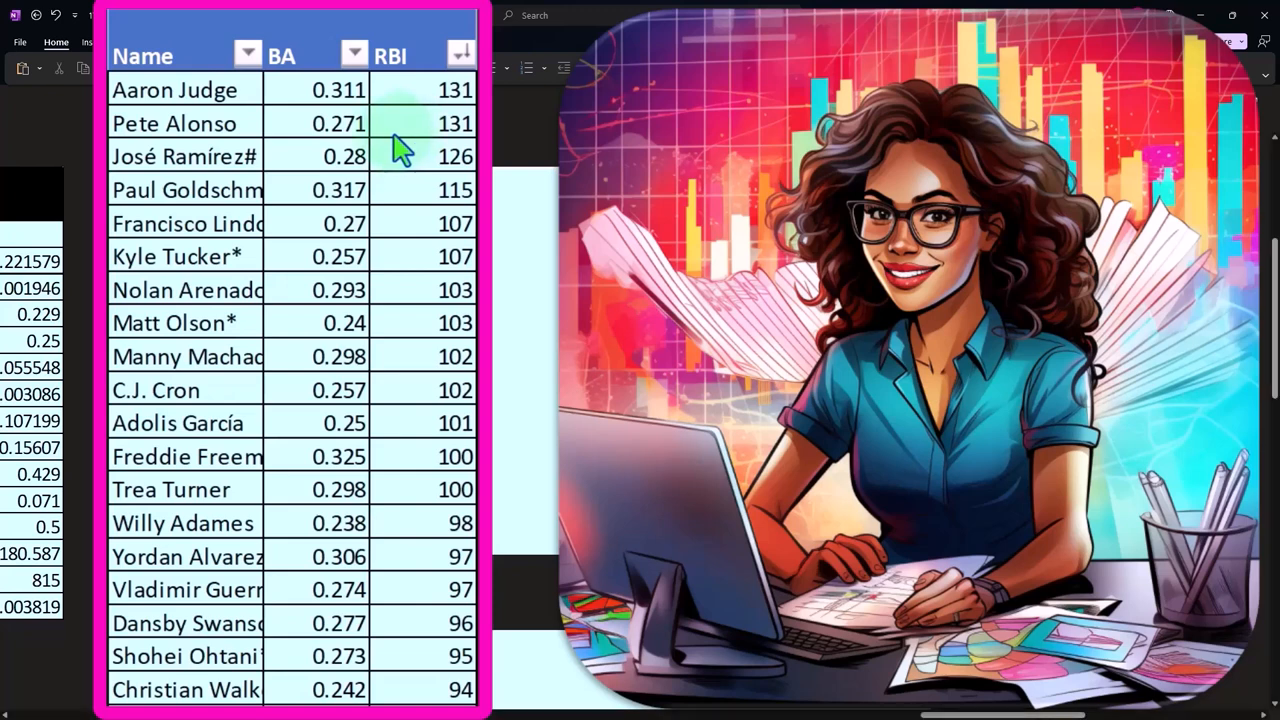
mouse_move(320, 135)
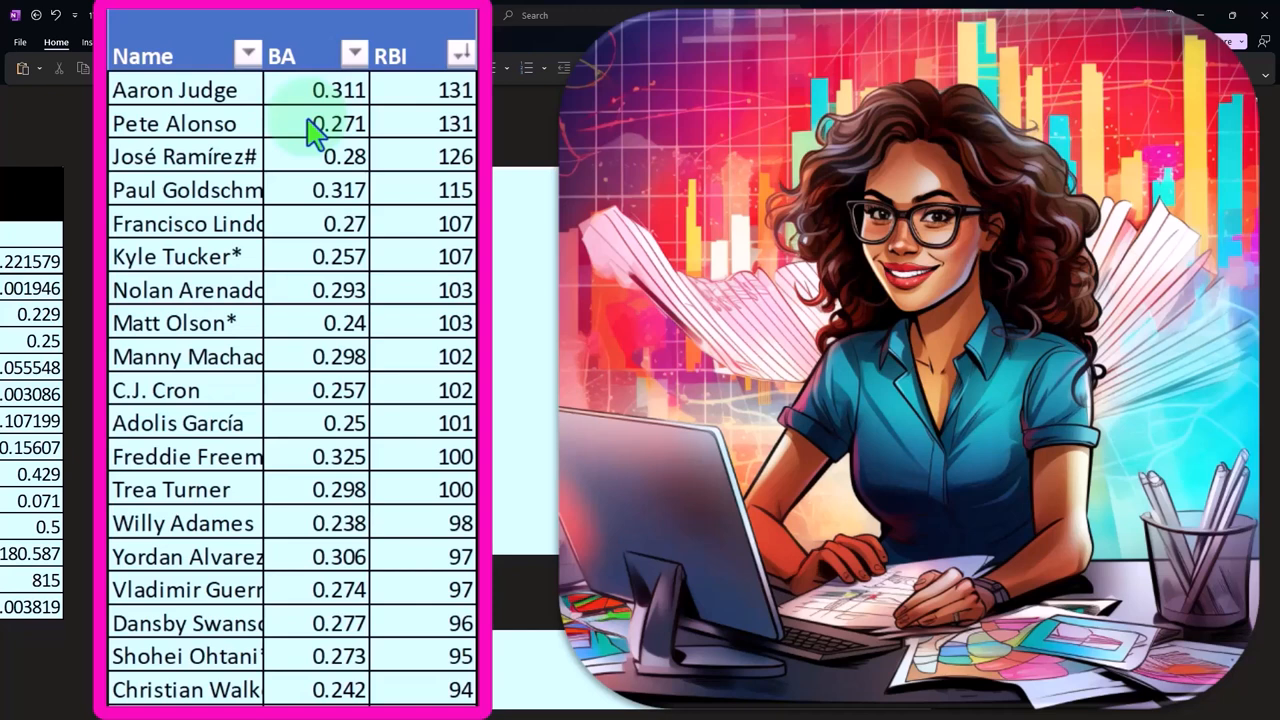
mouse_move(410, 133)
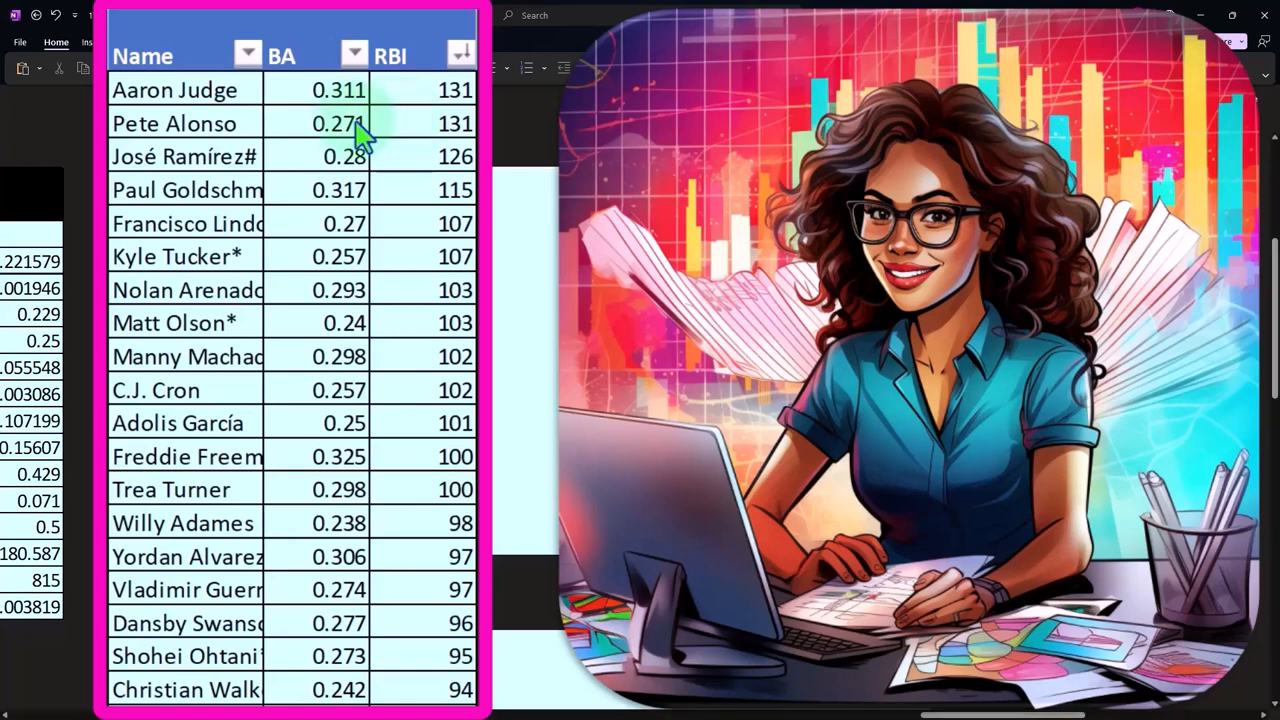
mouse_move(405, 140)
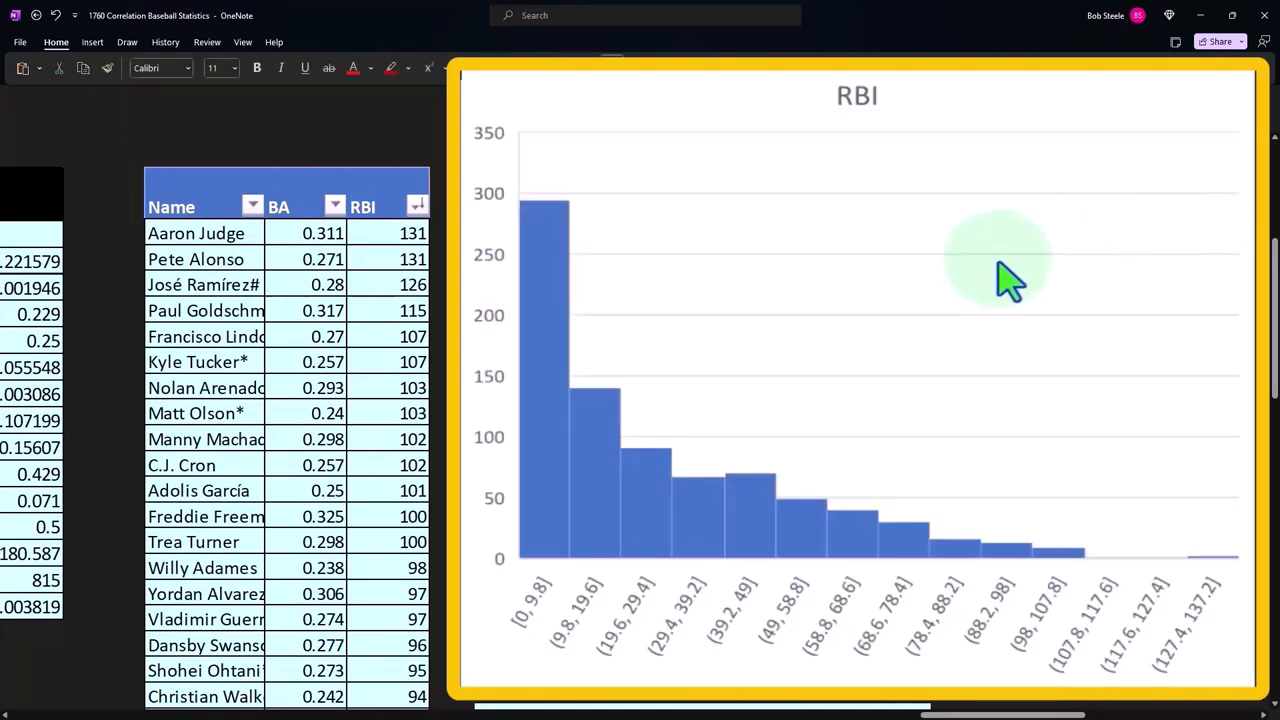
mouse_move(615, 245)
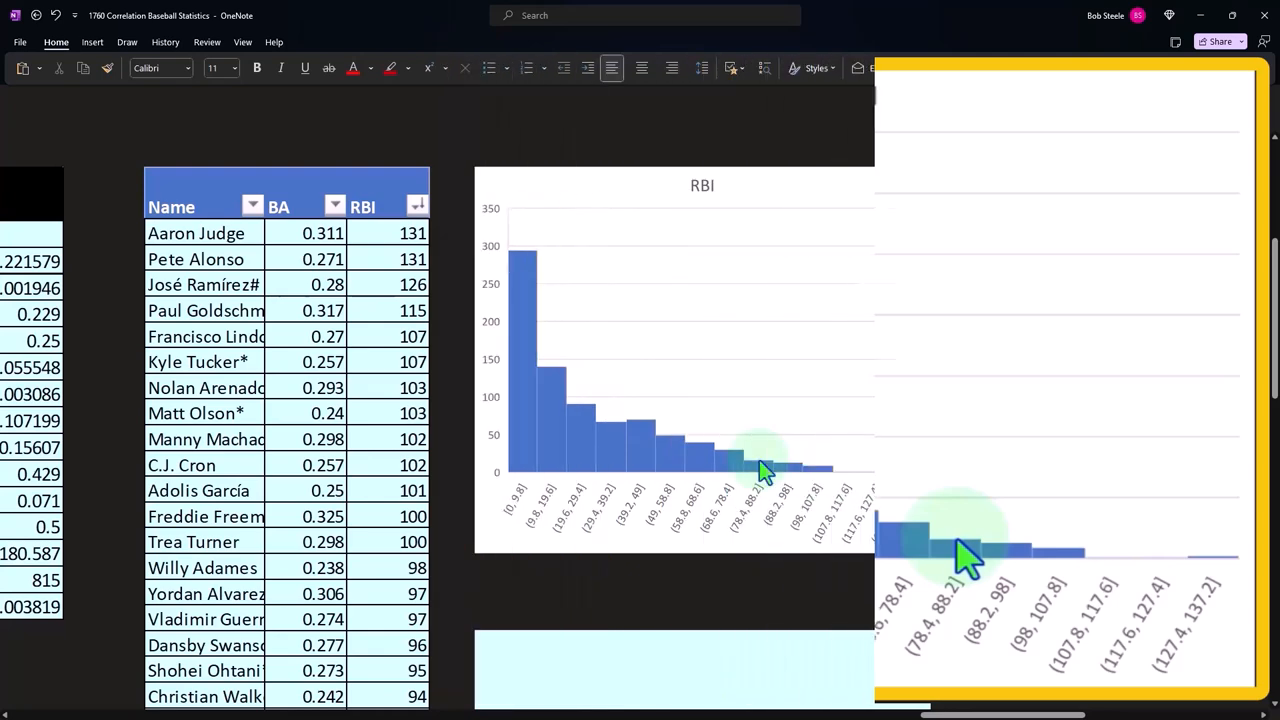
scroll("down", 3)
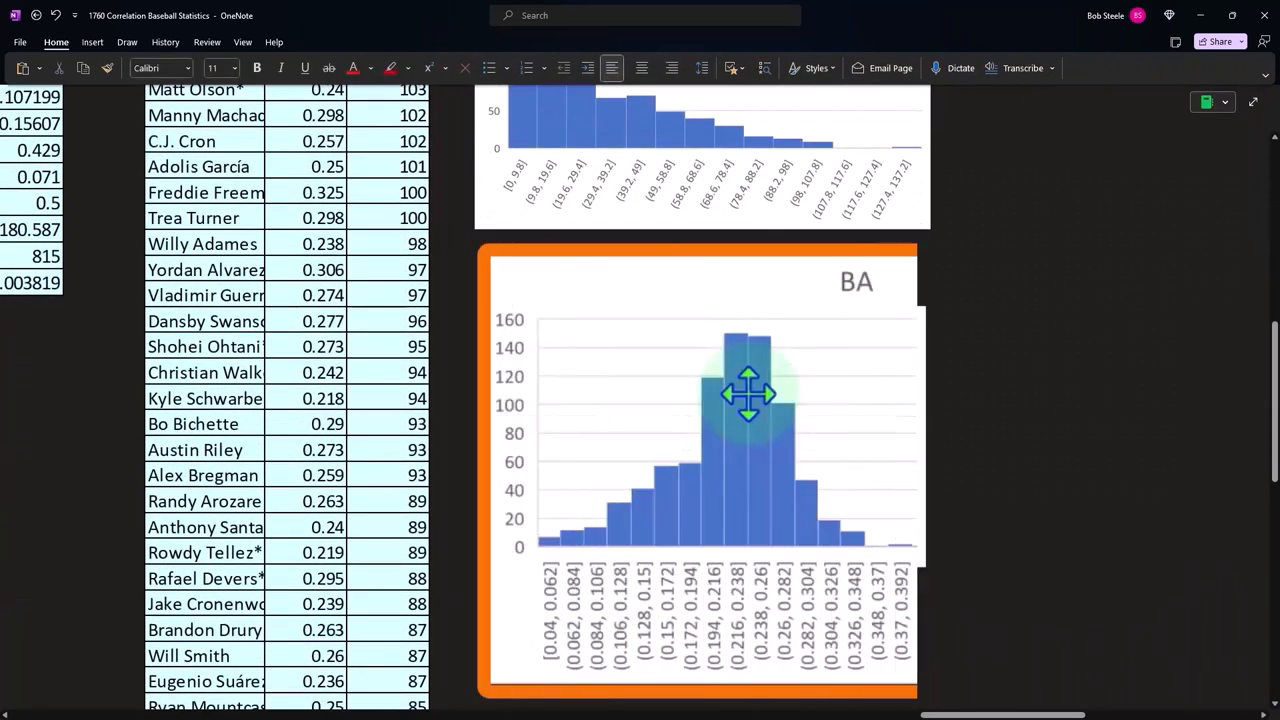
left_click_drag(920, 470, 1217, 470)
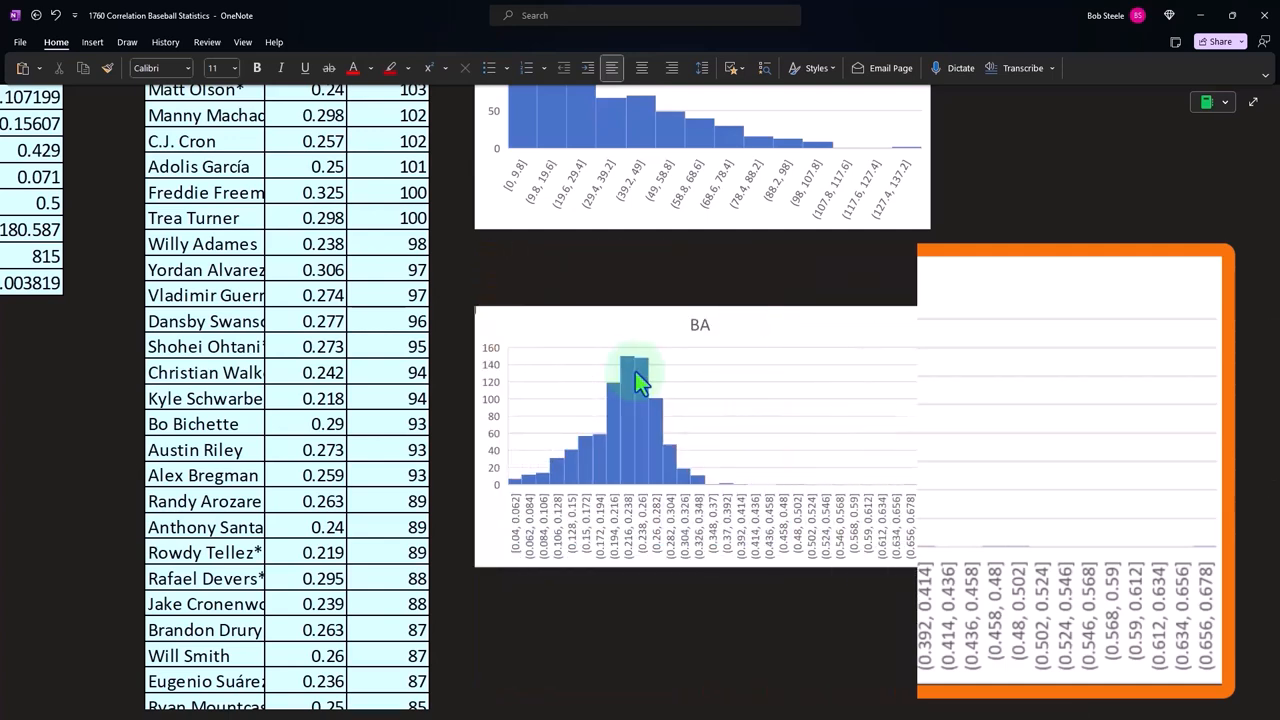
scroll("up", 3)
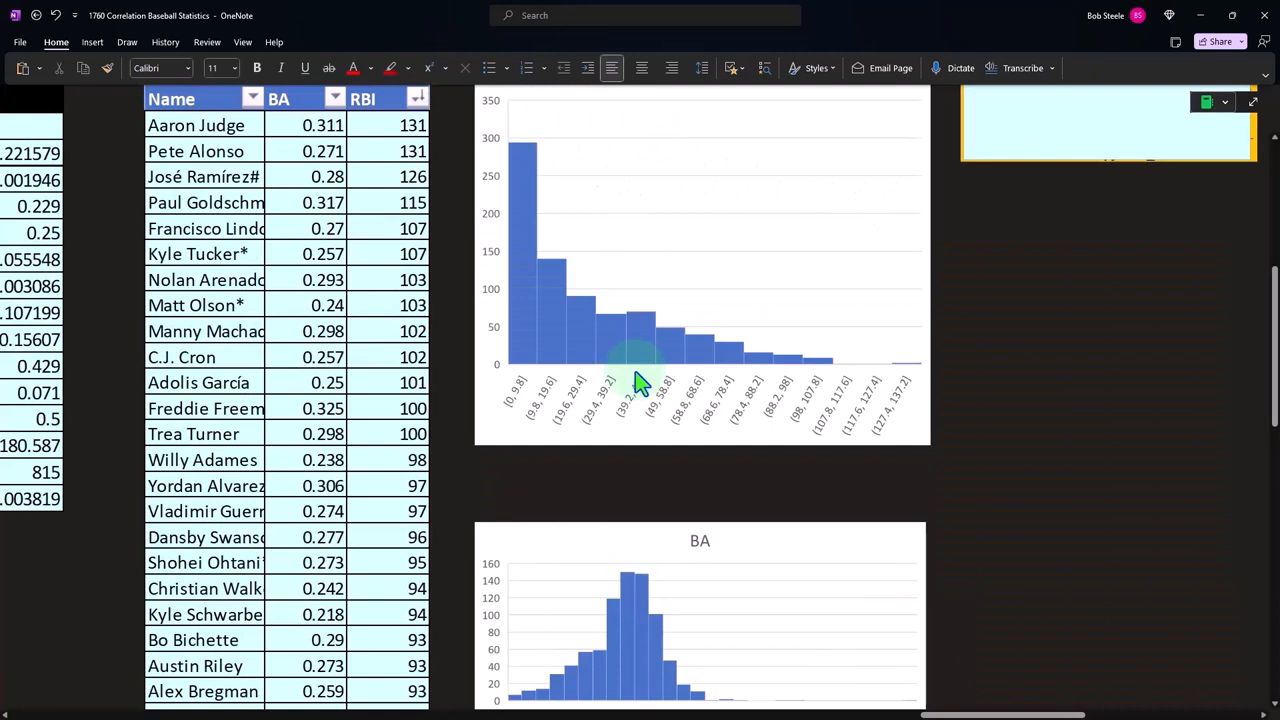